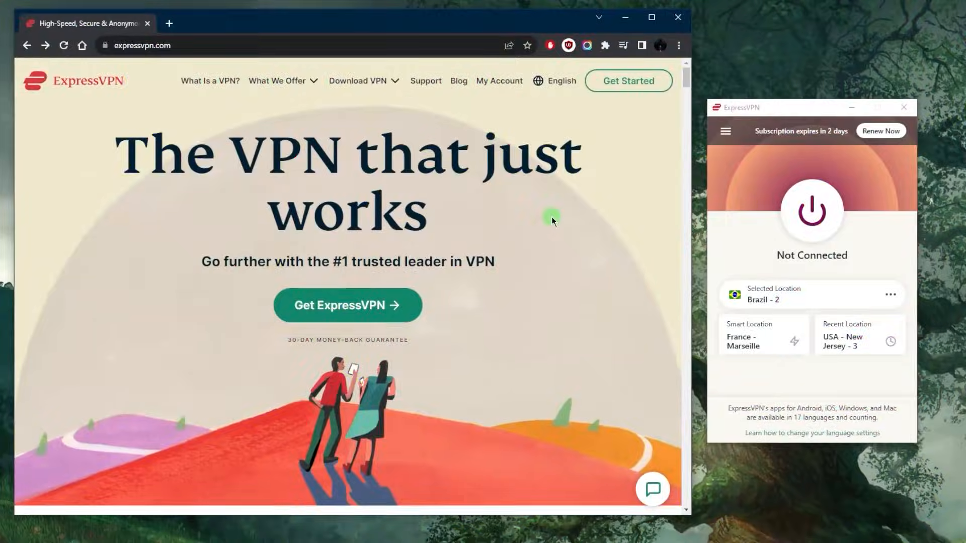
mouse_move(584, 208)
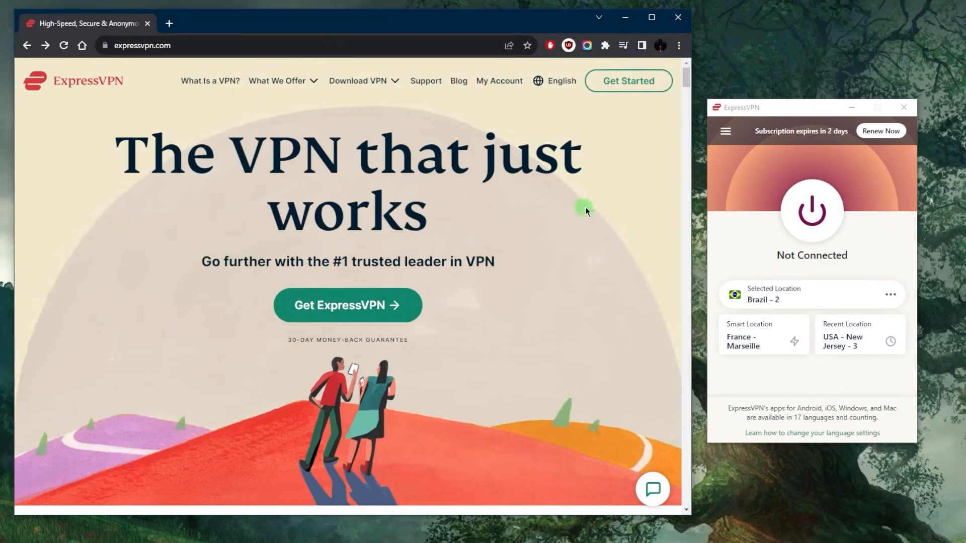
Step: Reach the Mac VPN download page from the Download VPN navigation, then dismiss the platform list
click(358, 81)
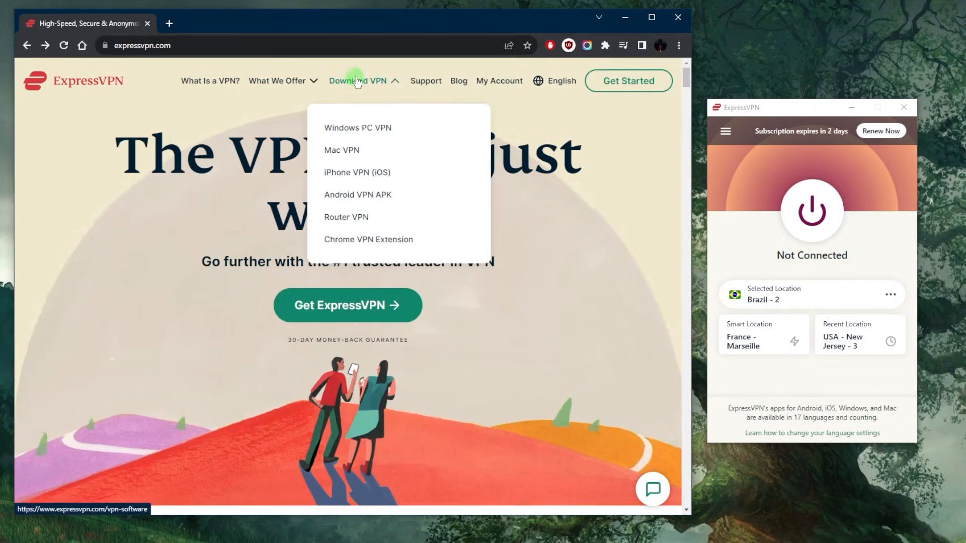
click(341, 150)
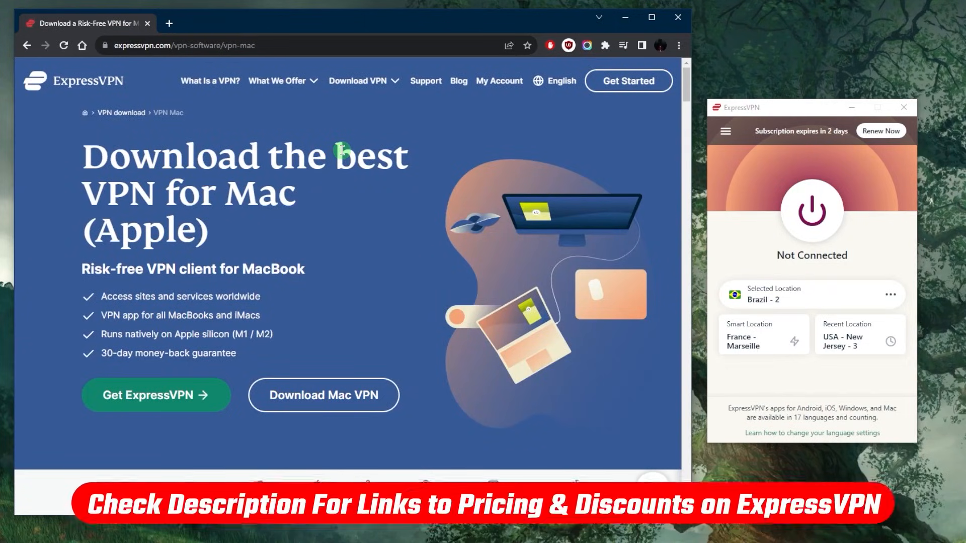
mouse_move(420, 147)
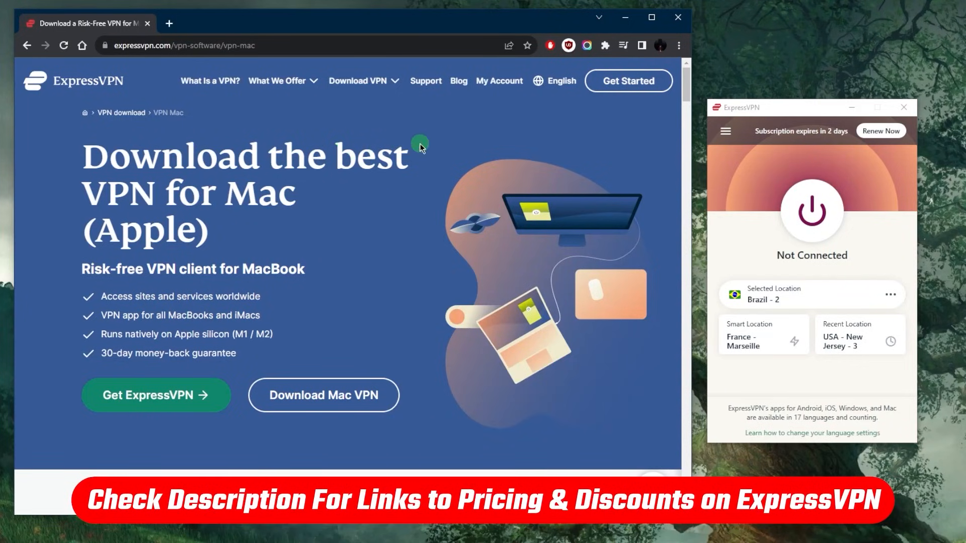
click(358, 80)
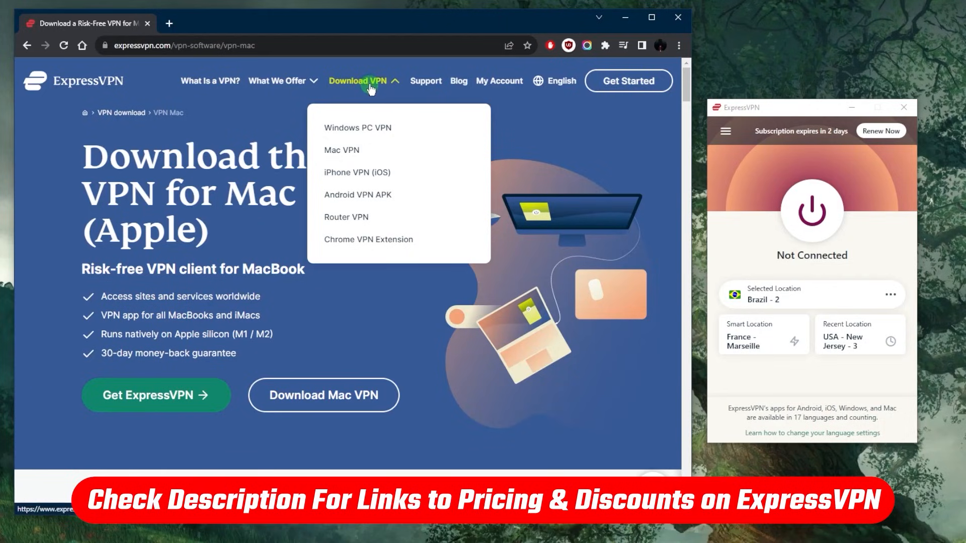
click(358, 80)
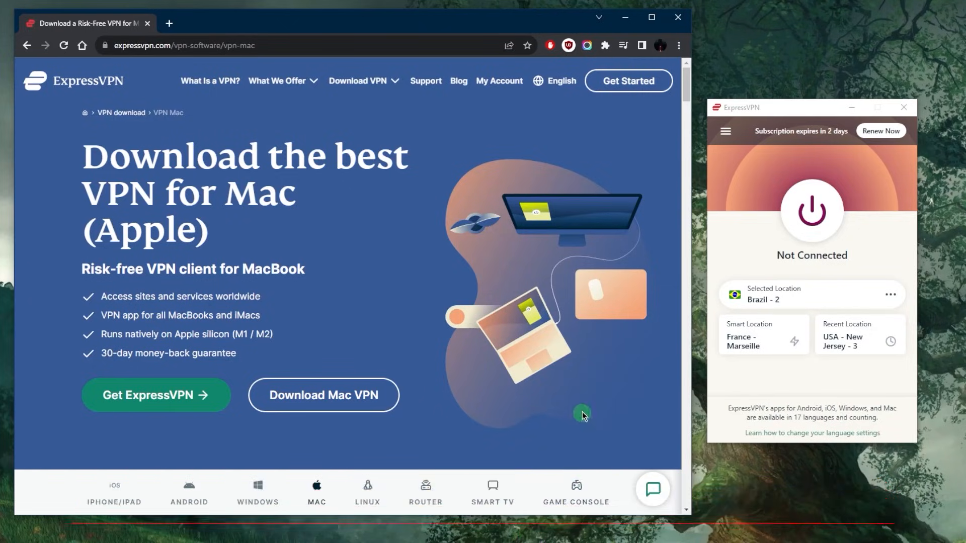
mouse_move(508, 331)
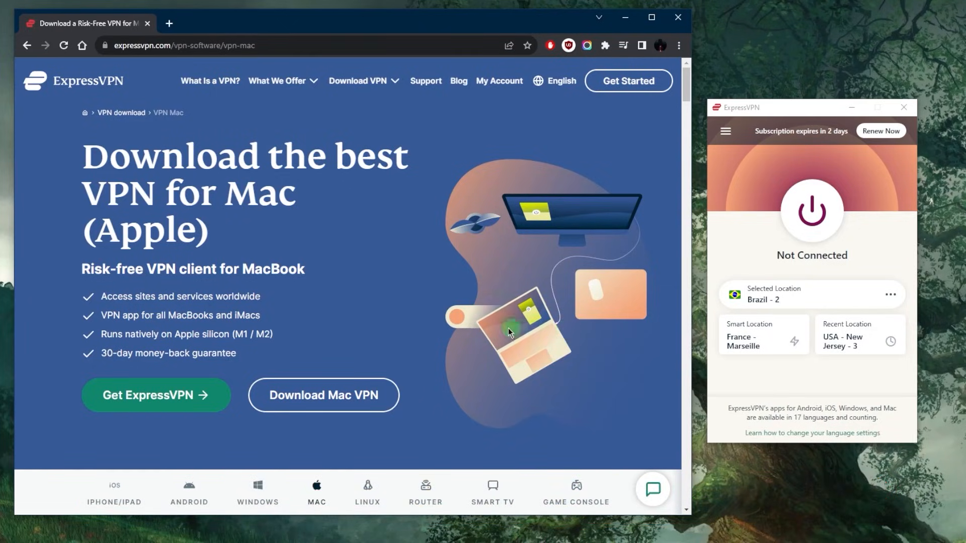
mouse_move(394, 325)
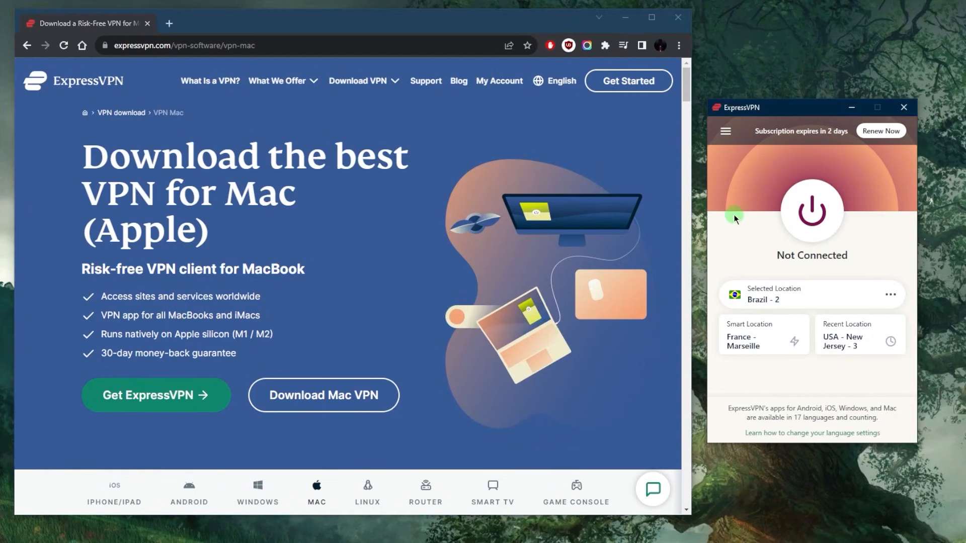
mouse_move(756, 220)
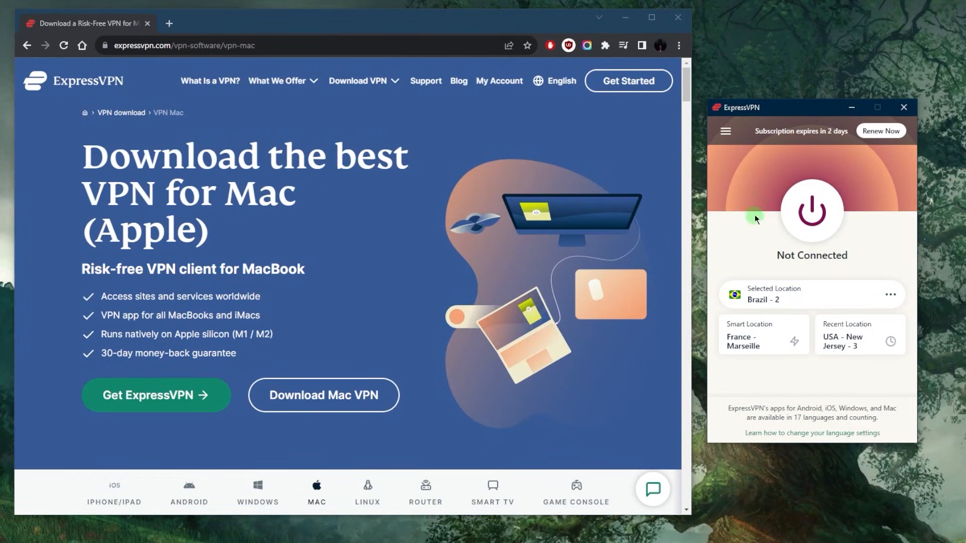
click(726, 130)
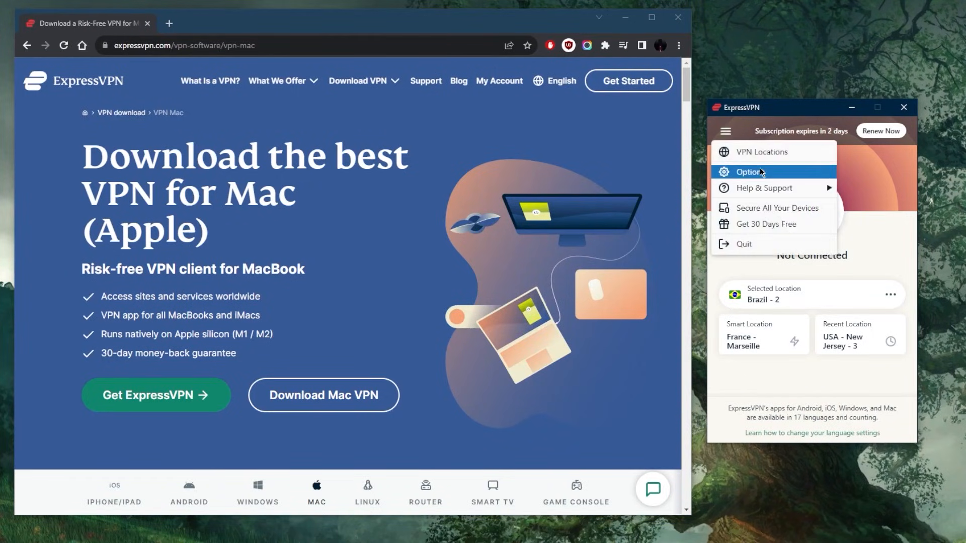
click(749, 172)
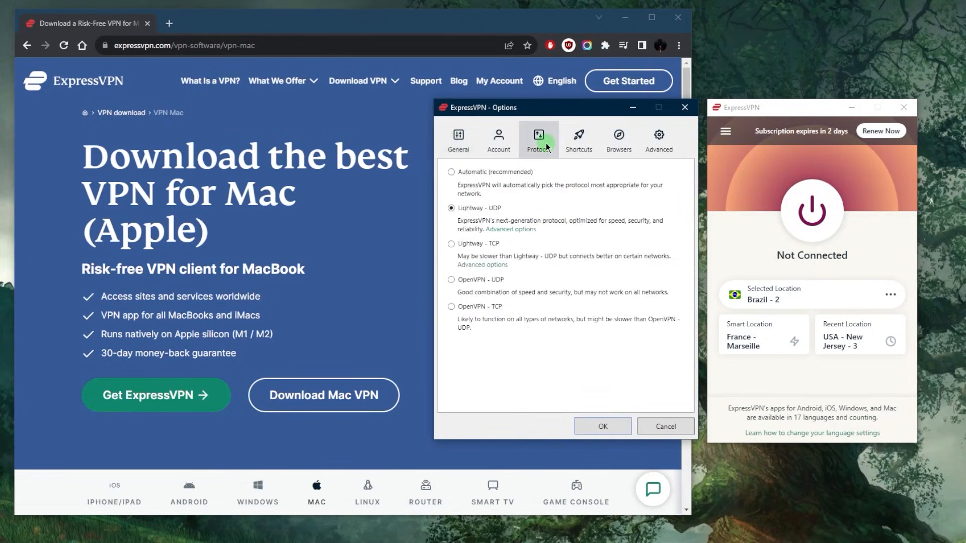
click(458, 138)
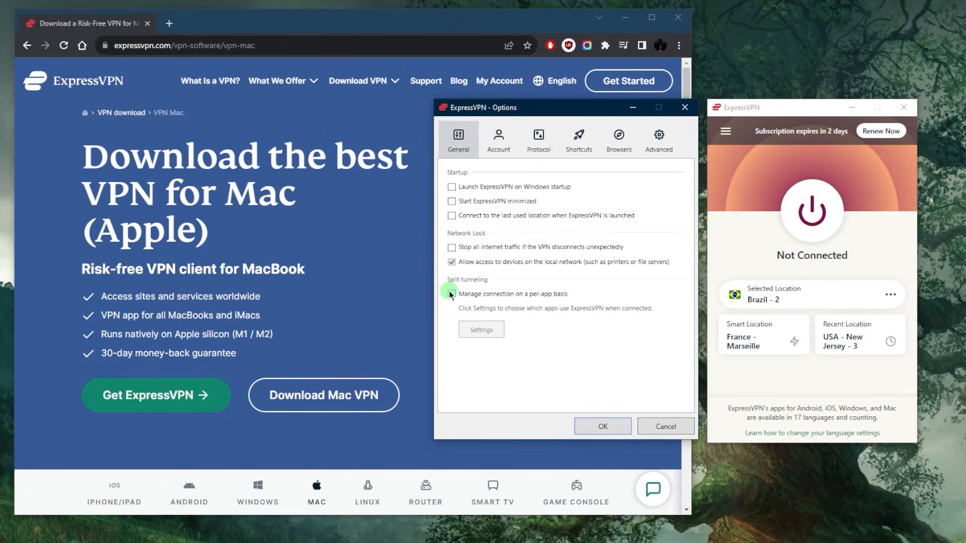
click(481, 330)
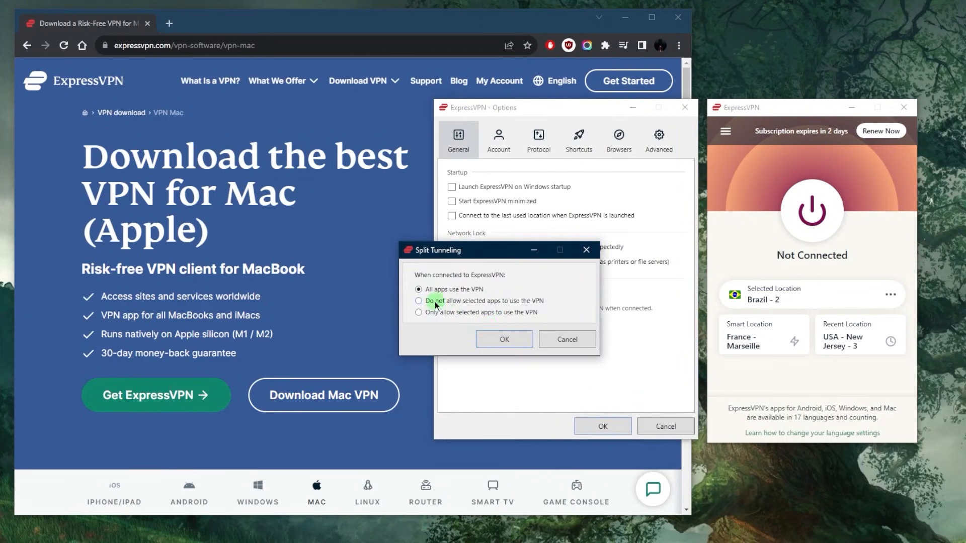
click(418, 312)
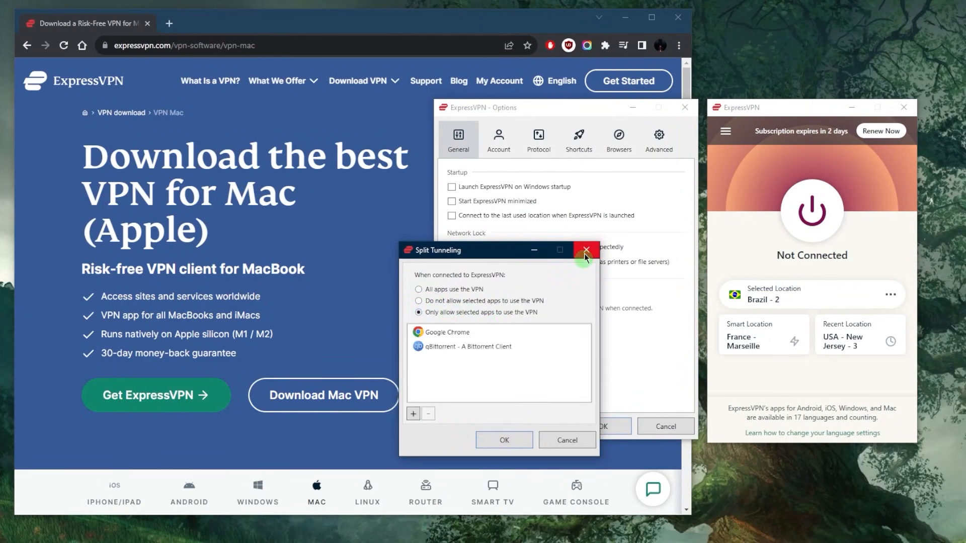
click(583, 251)
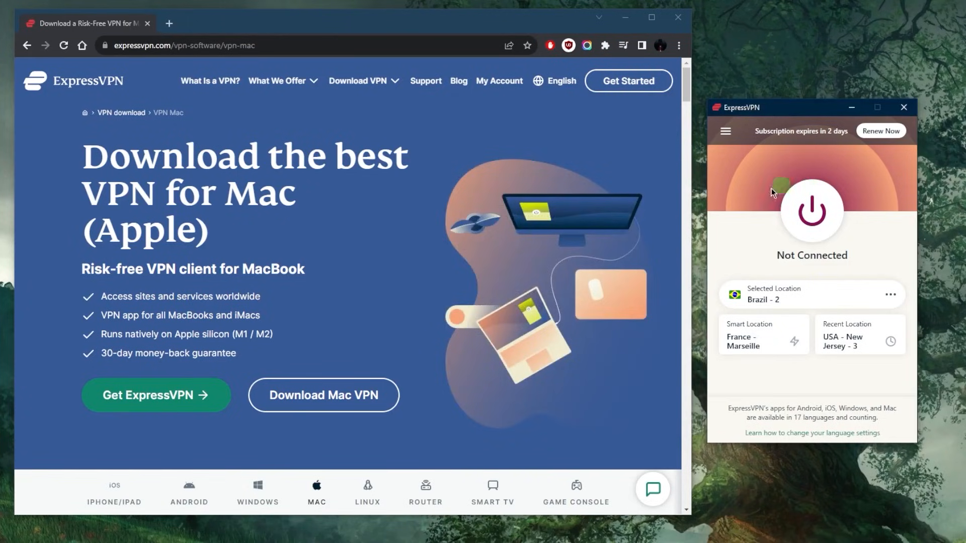
mouse_move(795, 294)
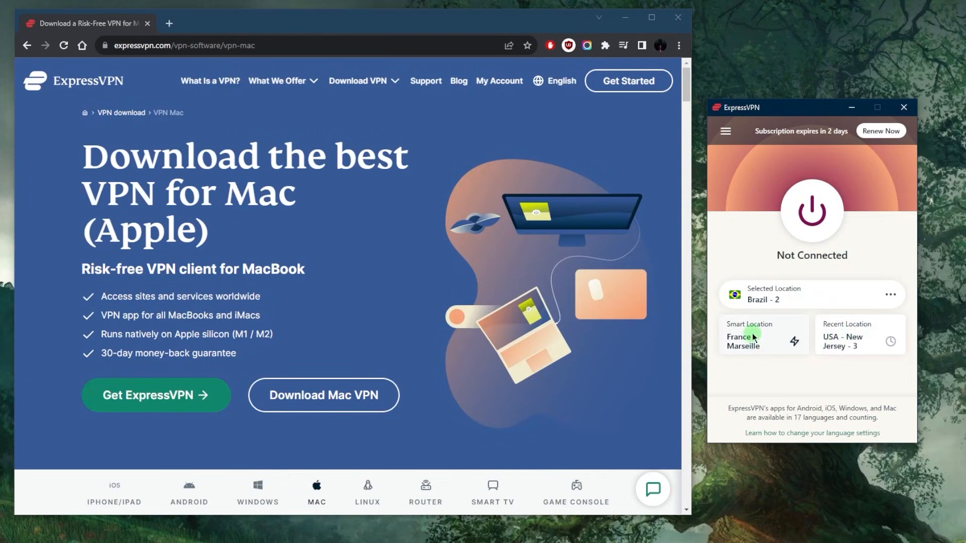
Step: Connect to the France - Marseille smart location from its tile
click(812, 213)
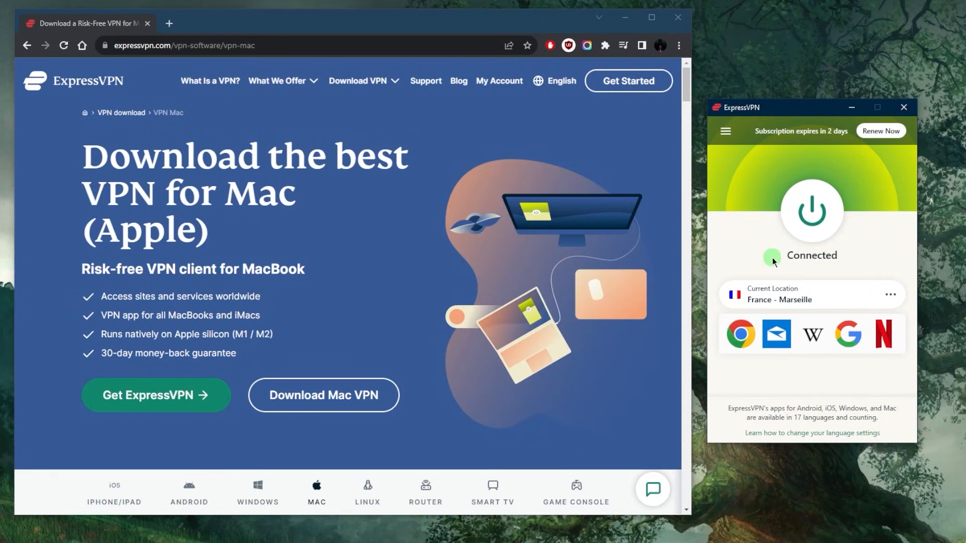
mouse_move(378, 188)
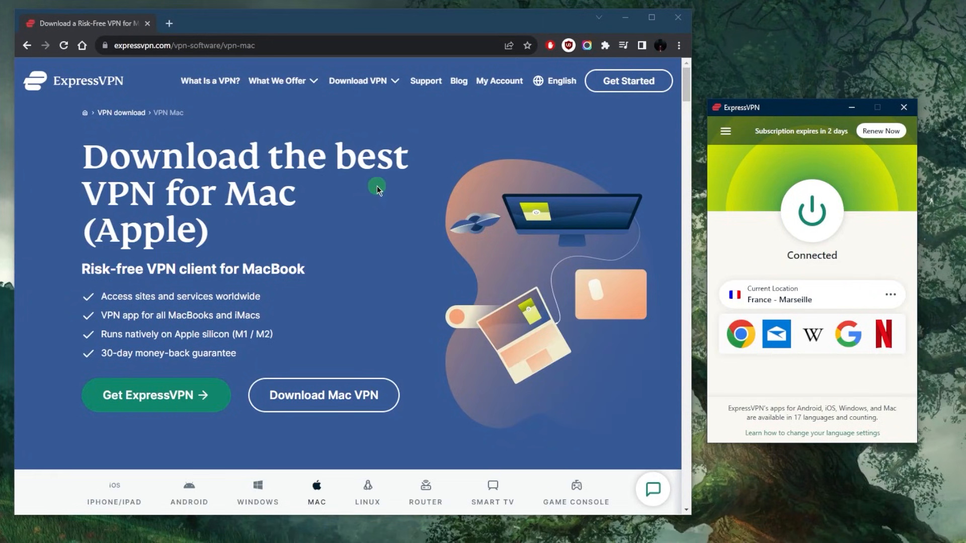
mouse_move(369, 194)
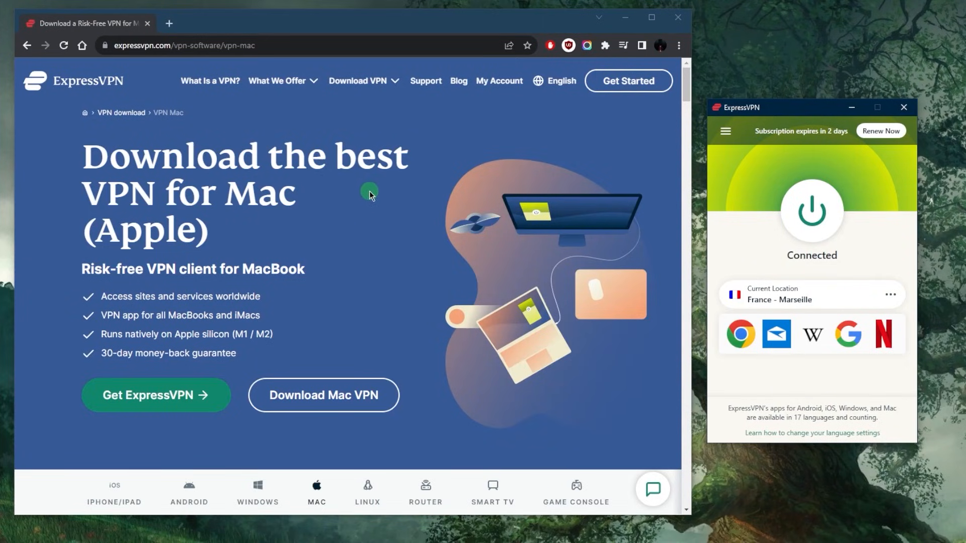
mouse_move(690, 200)
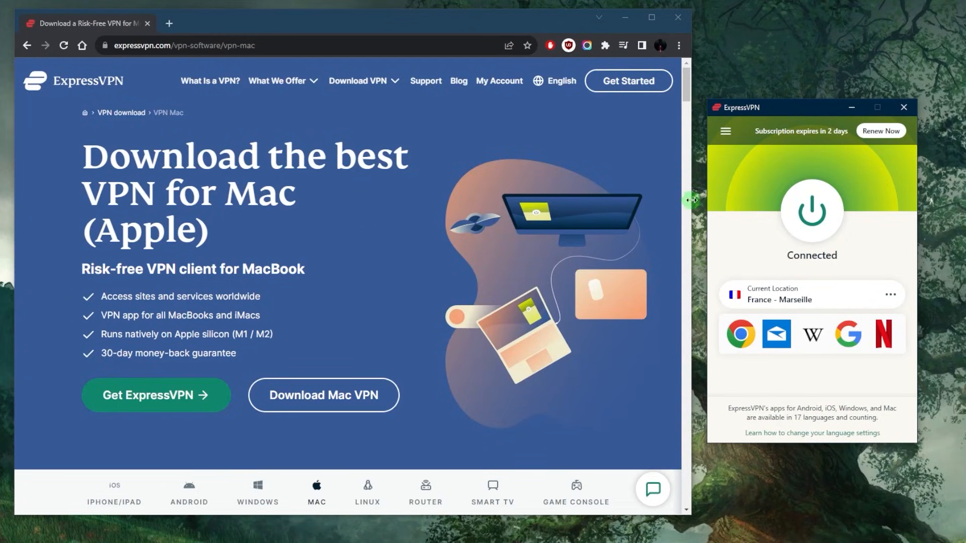
mouse_move(696, 202)
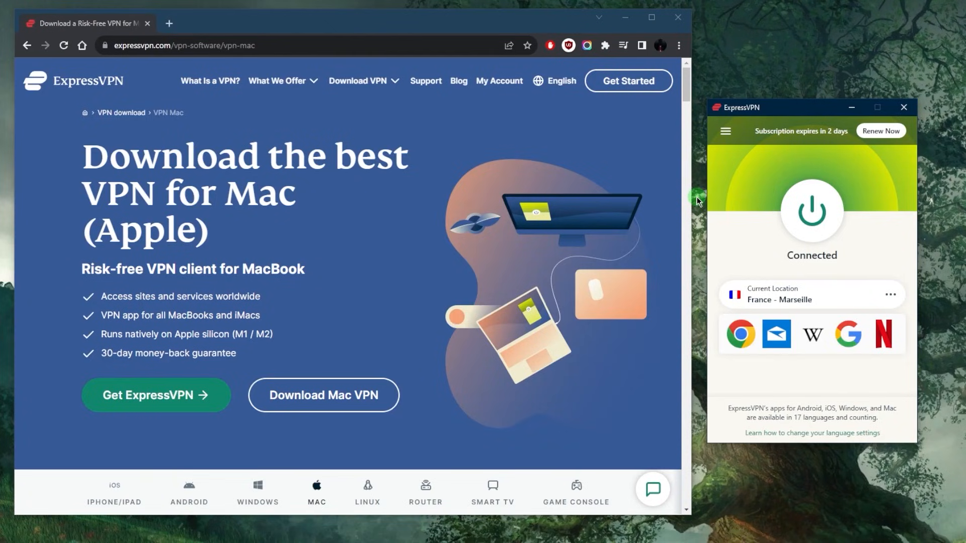
mouse_move(727, 190)
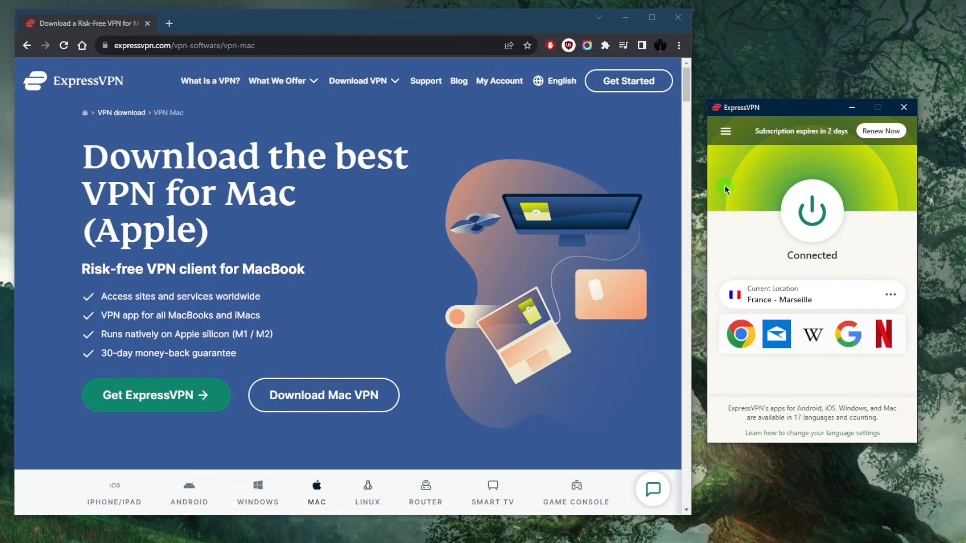
mouse_move(746, 111)
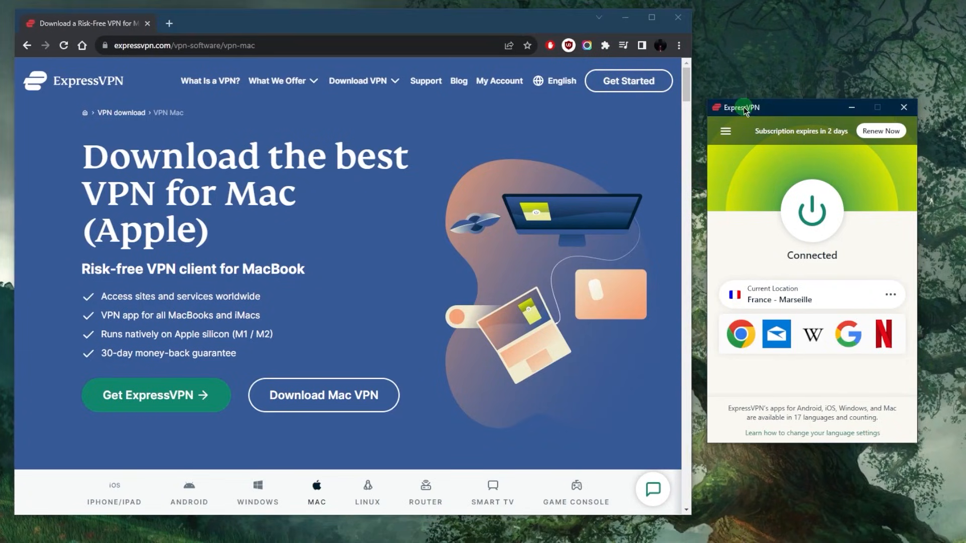
mouse_move(732, 259)
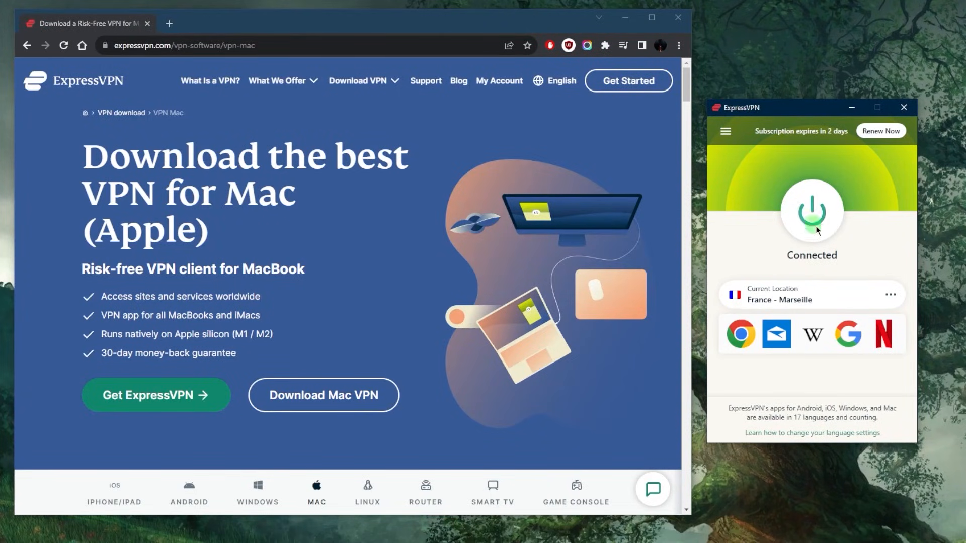
click(811, 212)
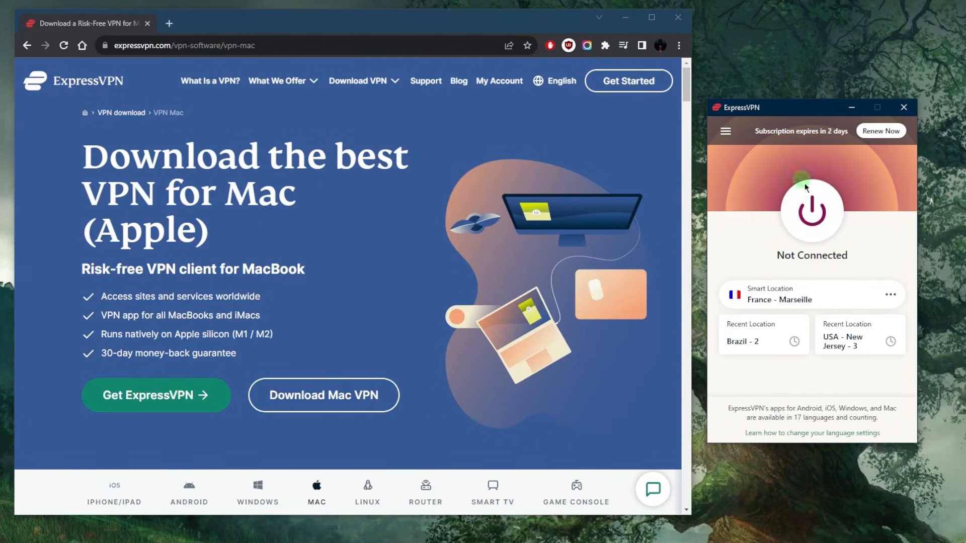
mouse_move(812, 212)
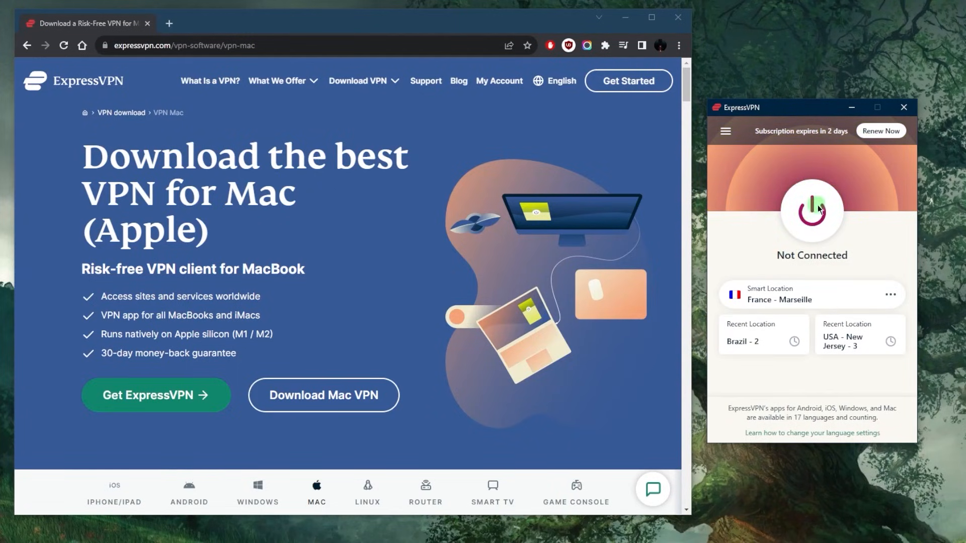
click(811, 212)
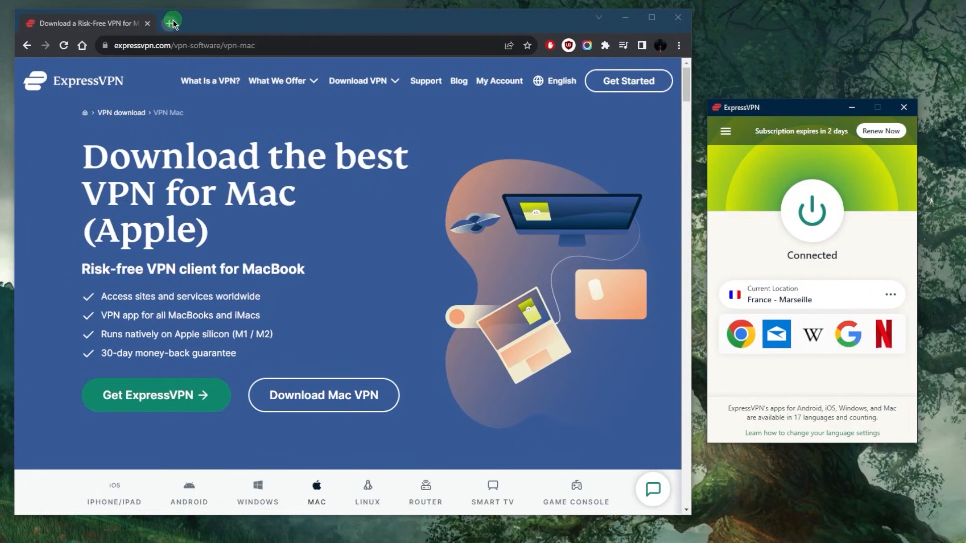
Step: Verify a Marseille, France IP on whatismyip-address.com in a new tab, then disconnect the VPN
click(171, 24)
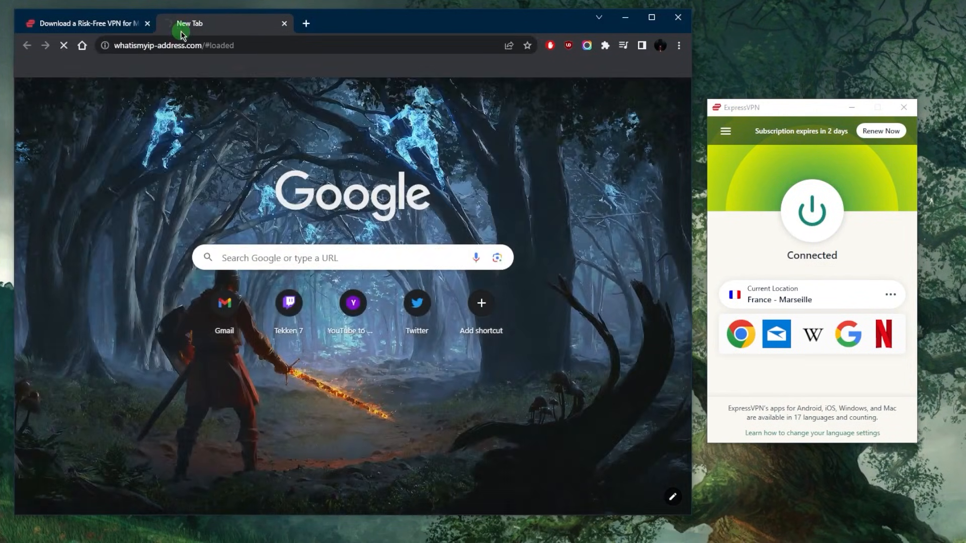
mouse_move(465, 172)
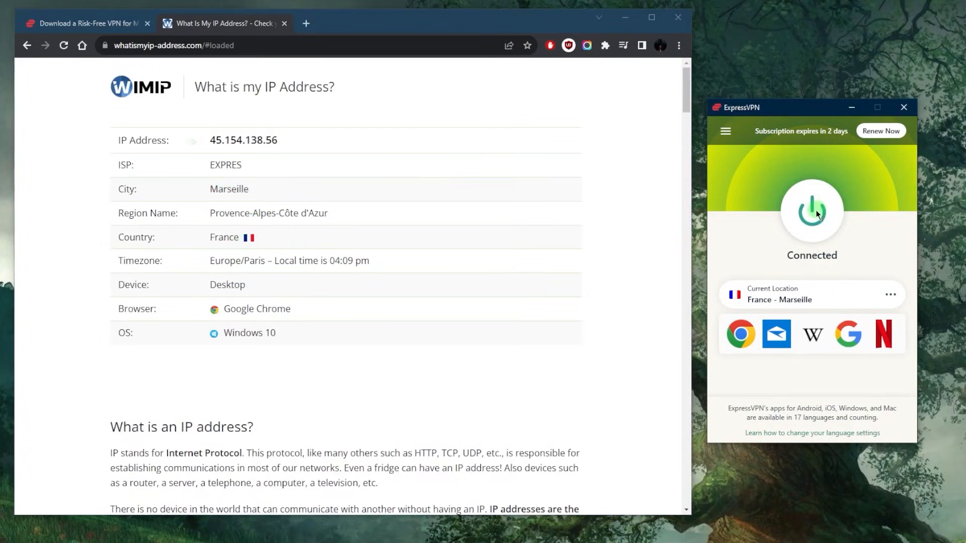
click(811, 212)
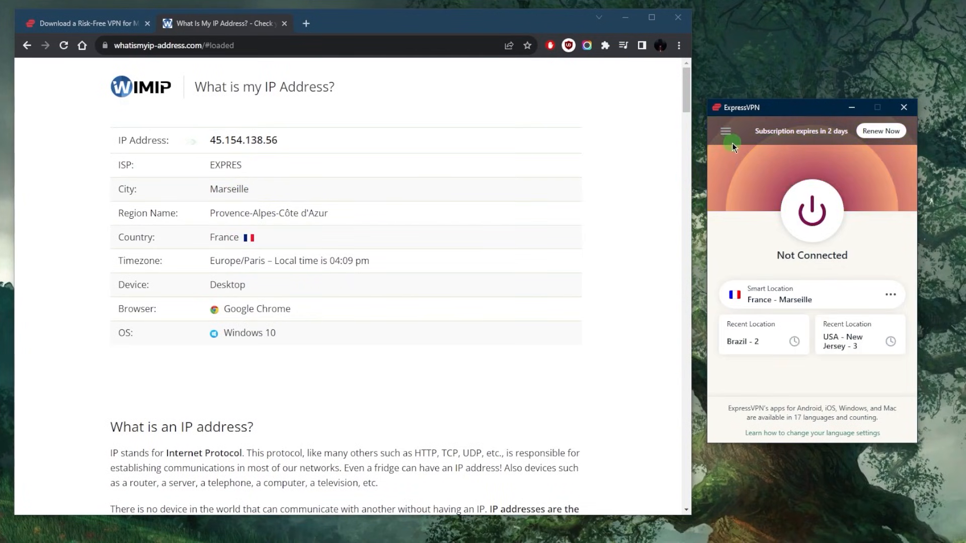
Step: Browse the full VPN Locations list, collapsing Americas and Europe, then close it
click(725, 131)
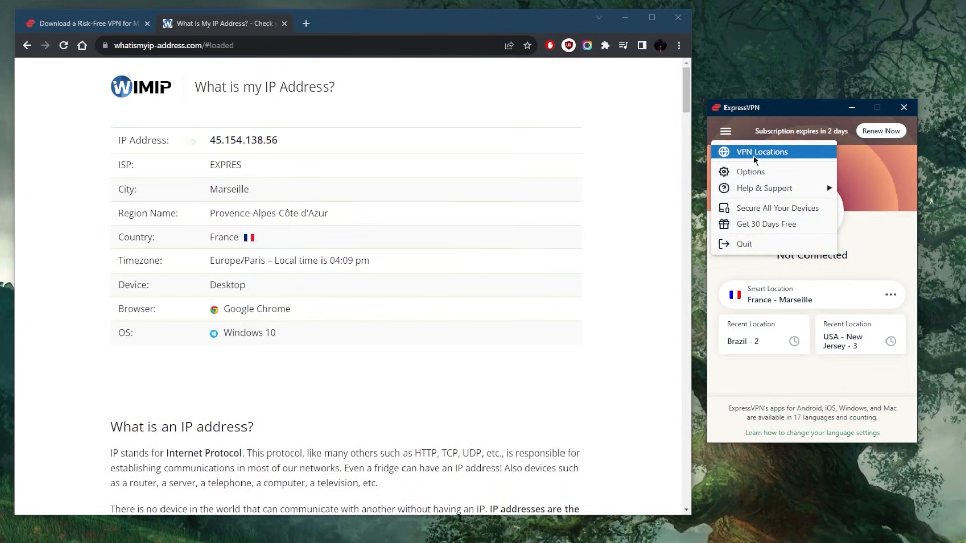
click(762, 152)
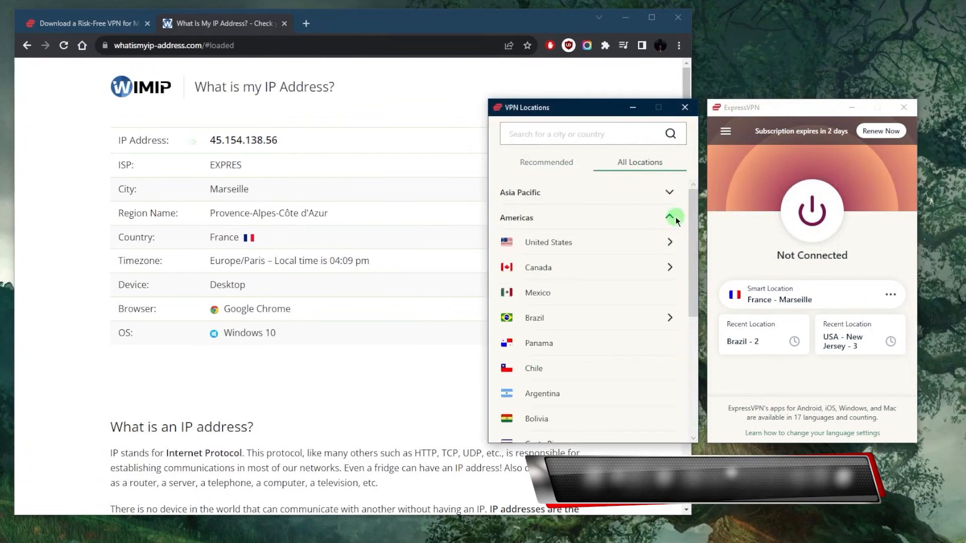
click(671, 217)
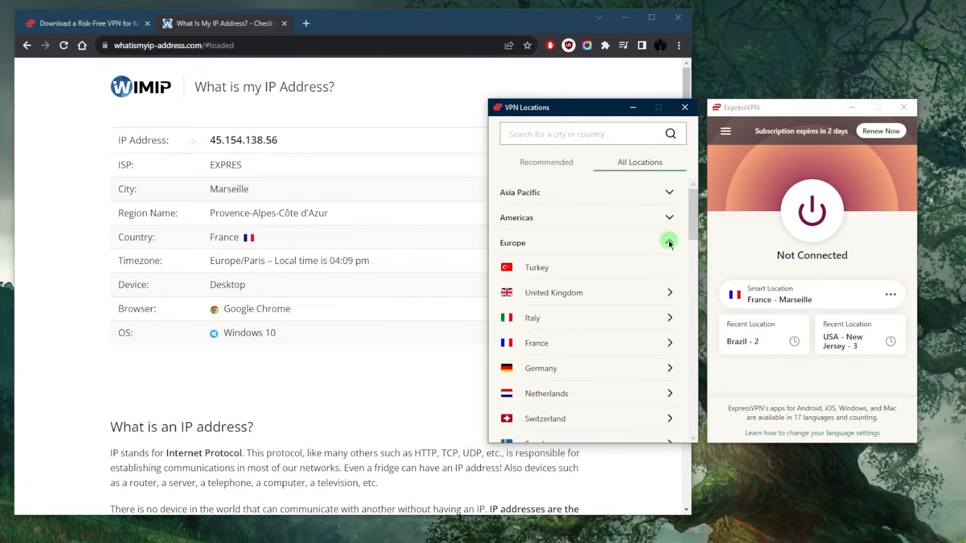
click(668, 243)
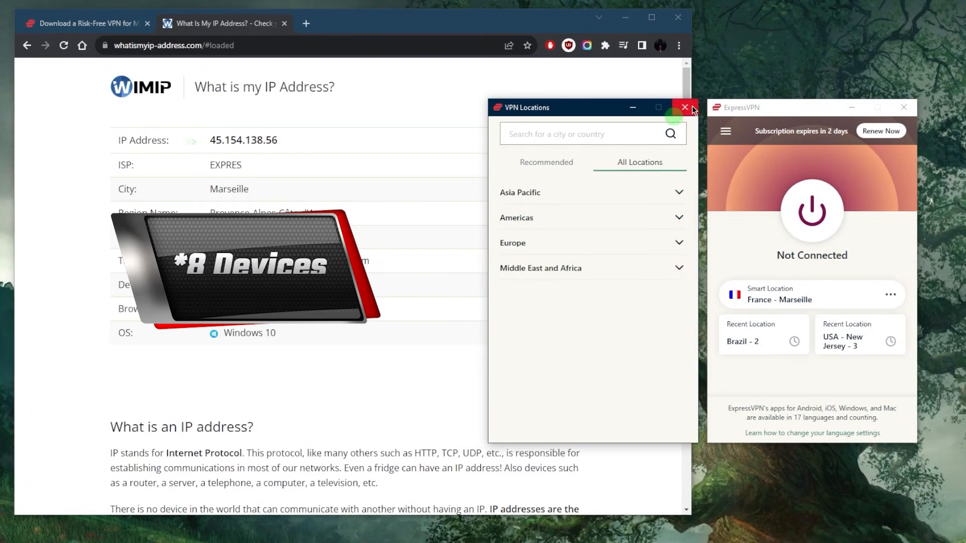
click(684, 107)
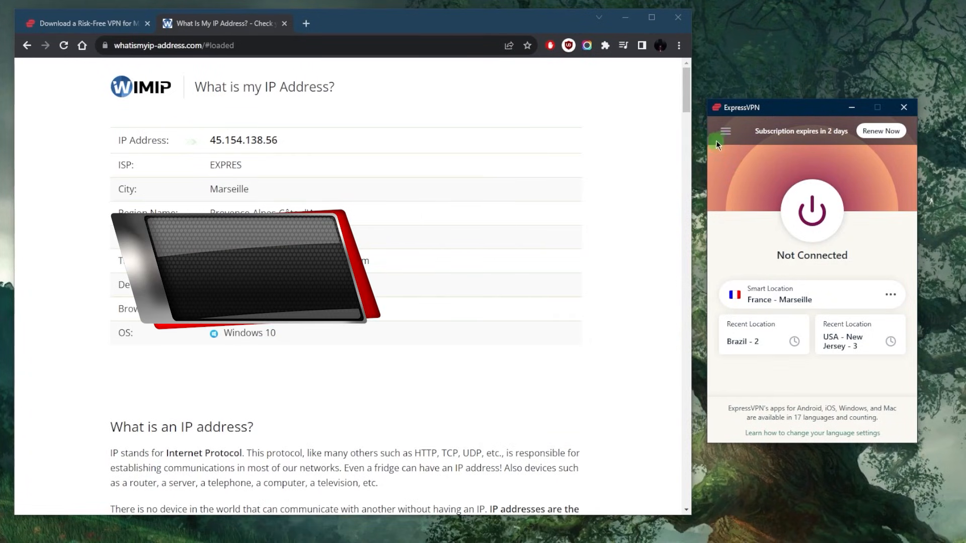
Step: Review the General startup and network lock settings in Options, then show the Protocol choices
click(725, 131)
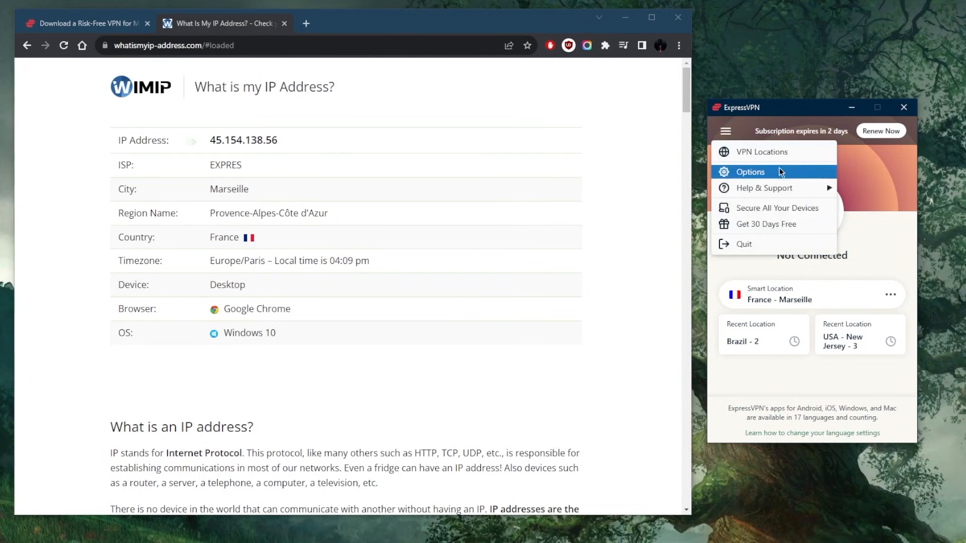
mouse_move(777, 177)
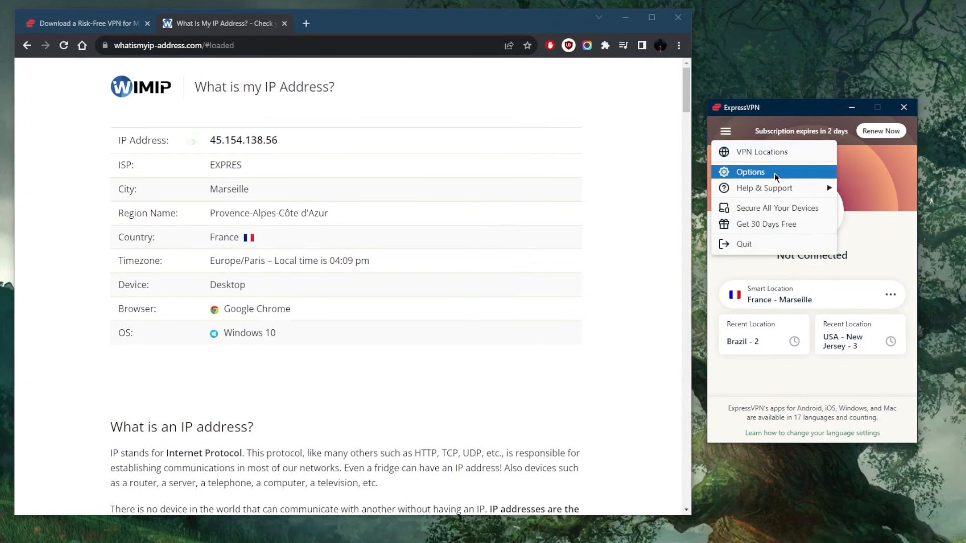
click(750, 172)
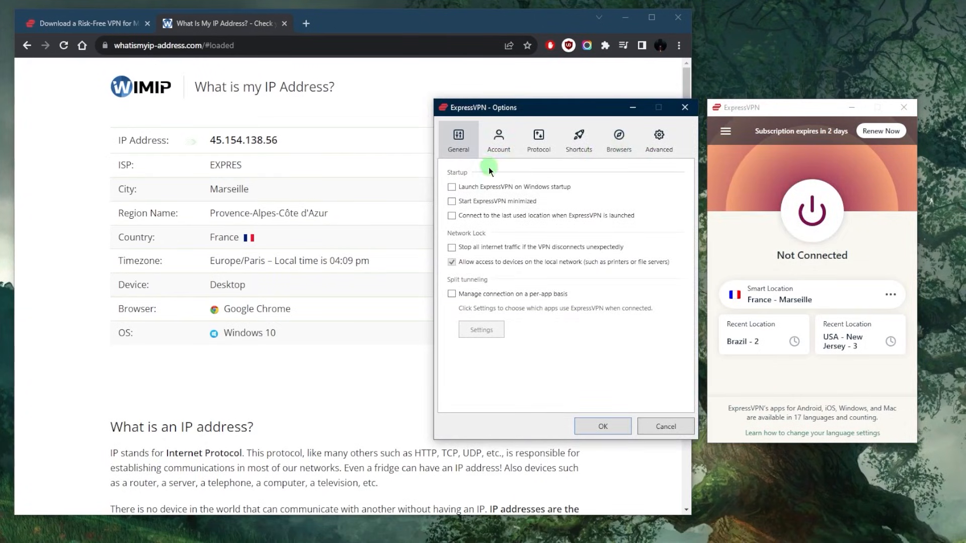
click(452, 247)
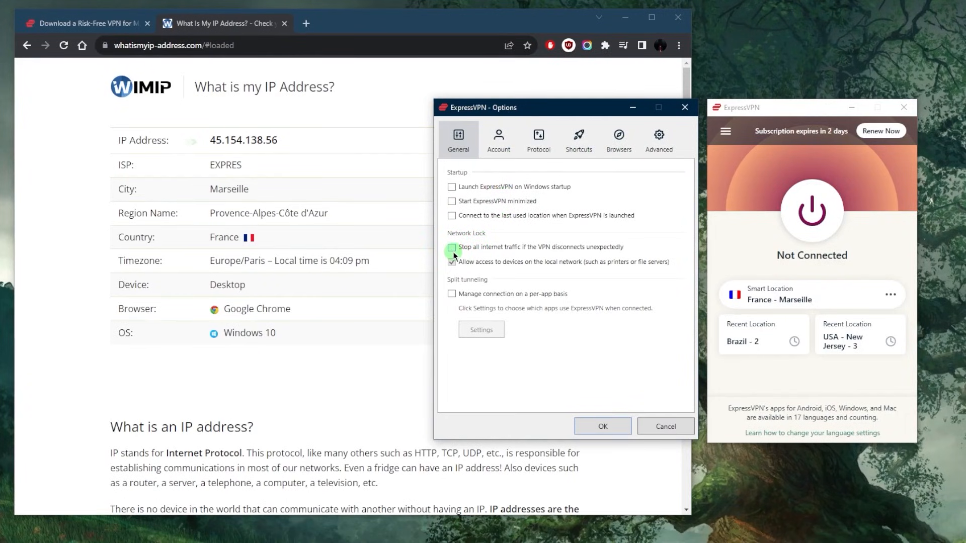
click(452, 247)
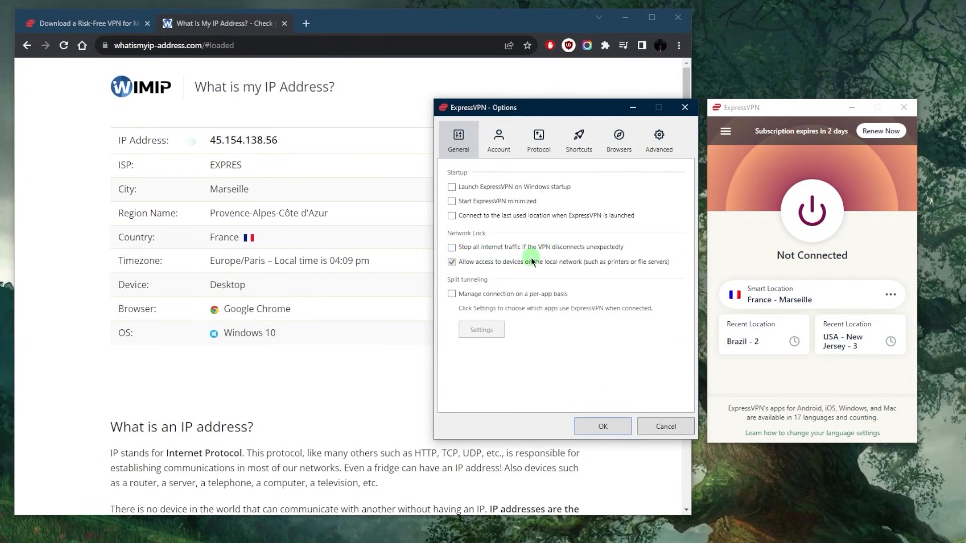
mouse_move(486, 250)
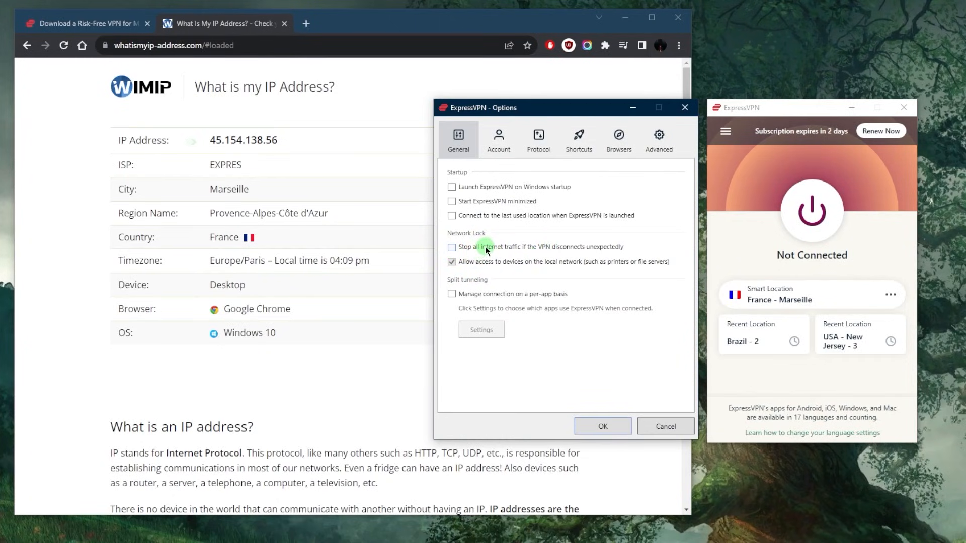
mouse_move(586, 251)
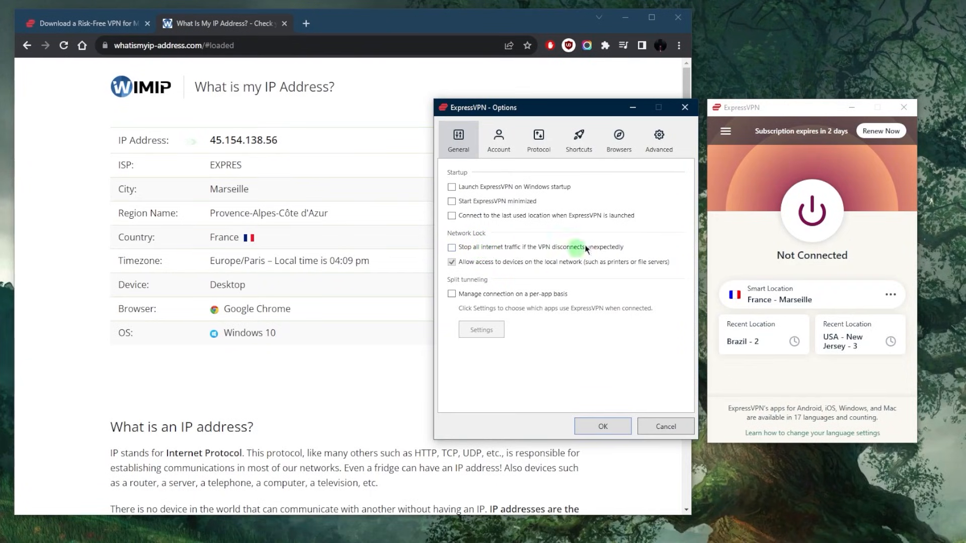
mouse_move(505, 179)
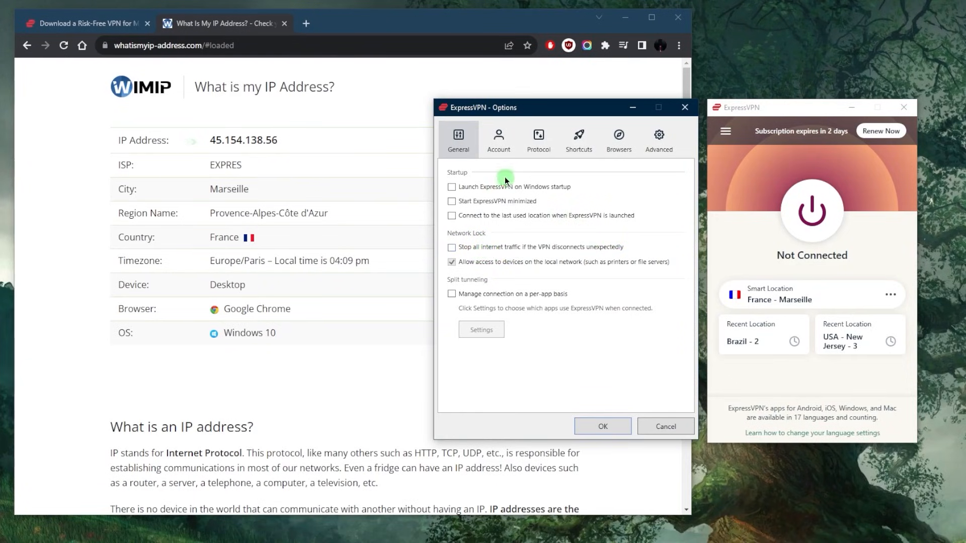
click(537, 137)
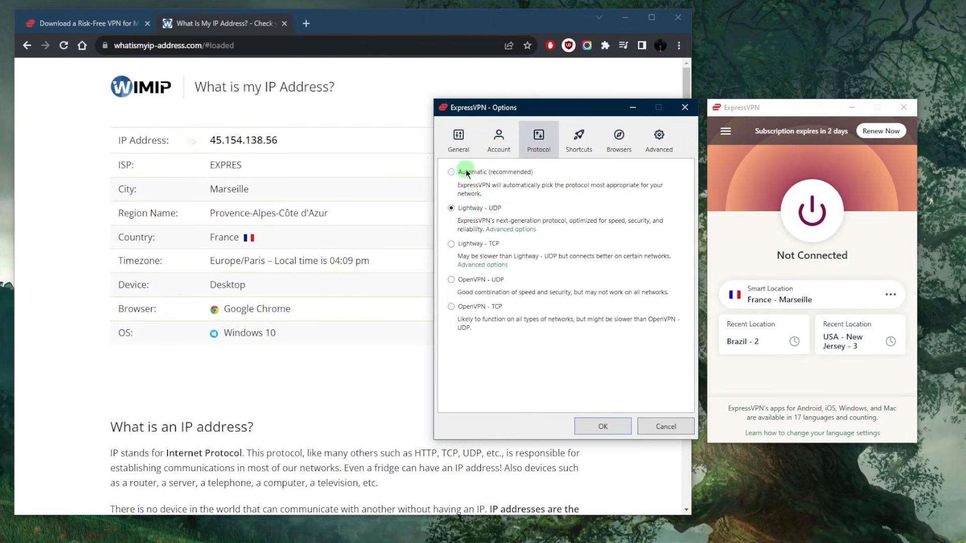
Step: Connect to USA - New Jersey - 3, launch Wikipedia from the shortcut row, then close its tab
click(578, 139)
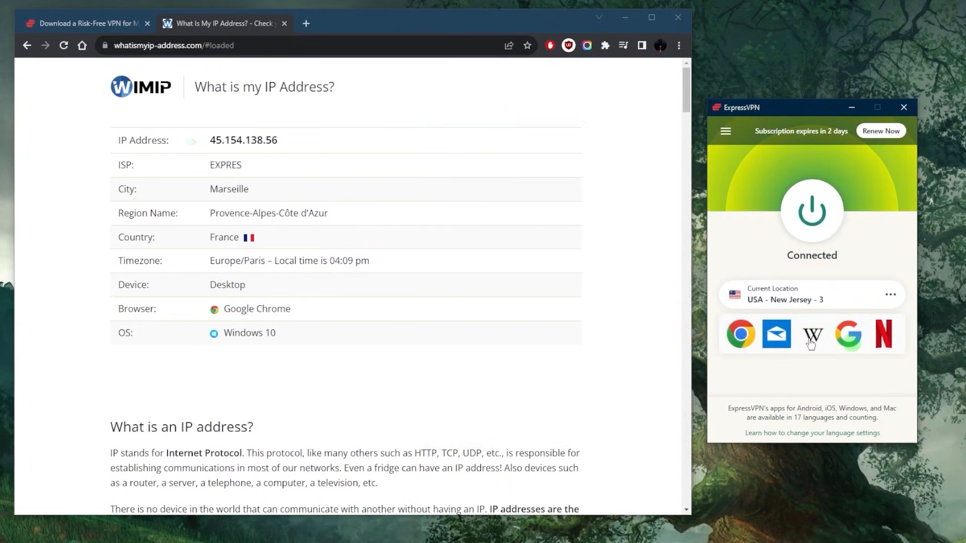
mouse_move(812, 334)
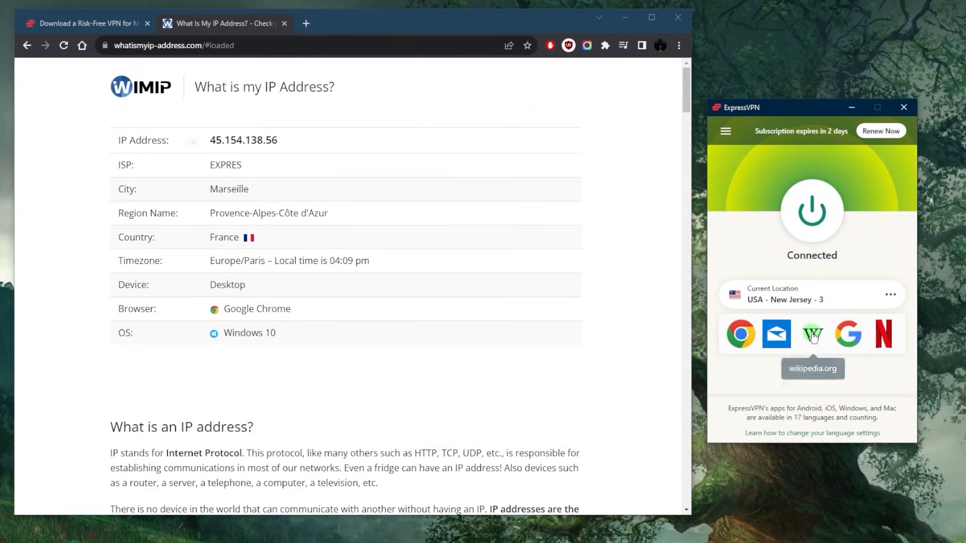
click(812, 334)
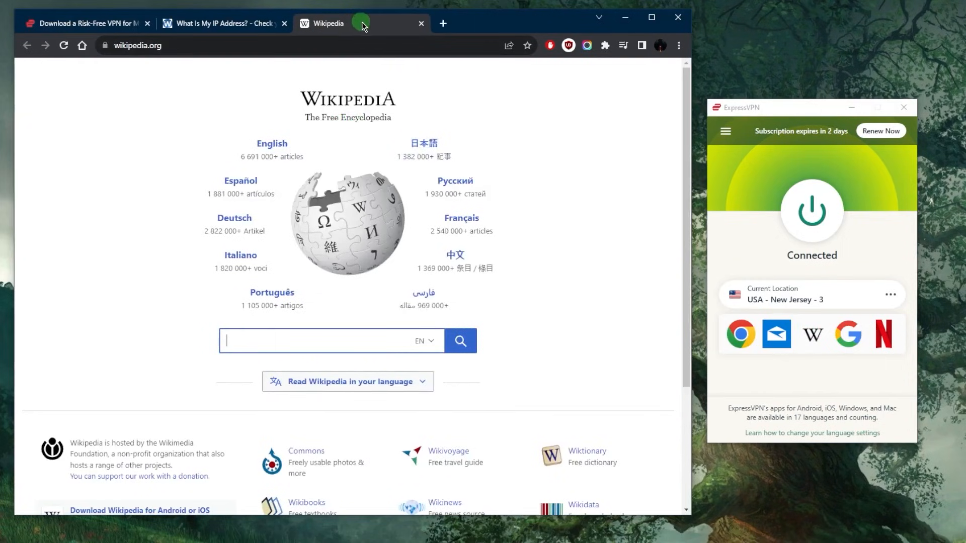
click(421, 23)
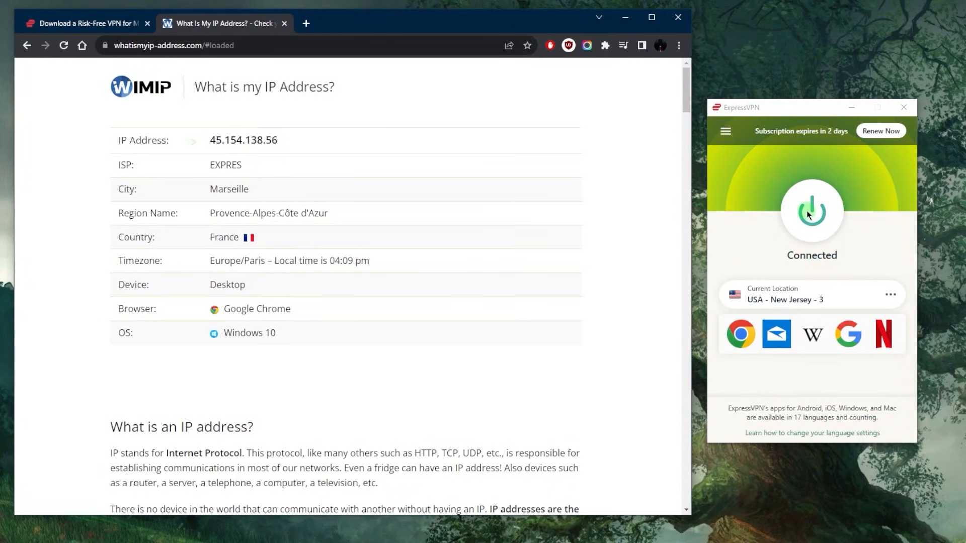
Step: Disconnect from New Jersey, then review the Browsers, Advanced and General settings tabs
click(726, 130)
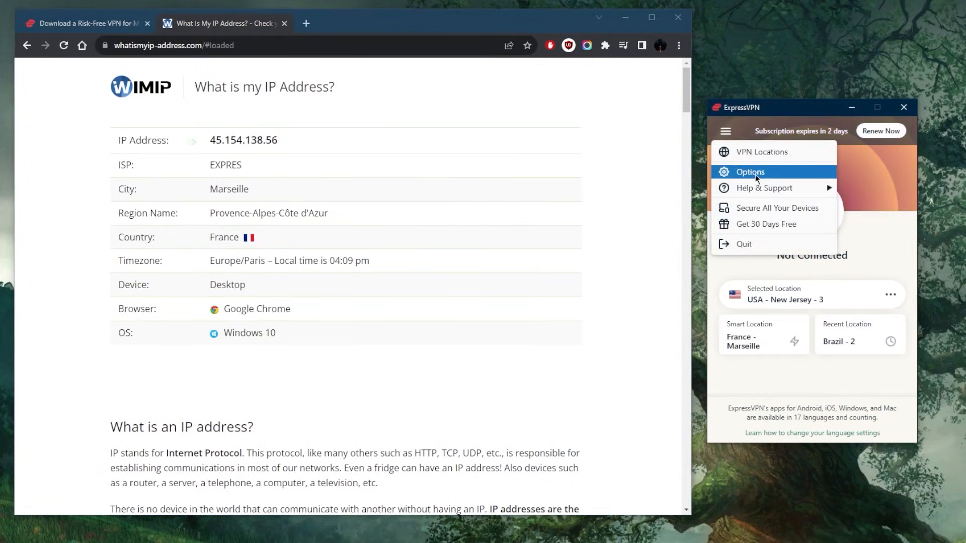
click(748, 172)
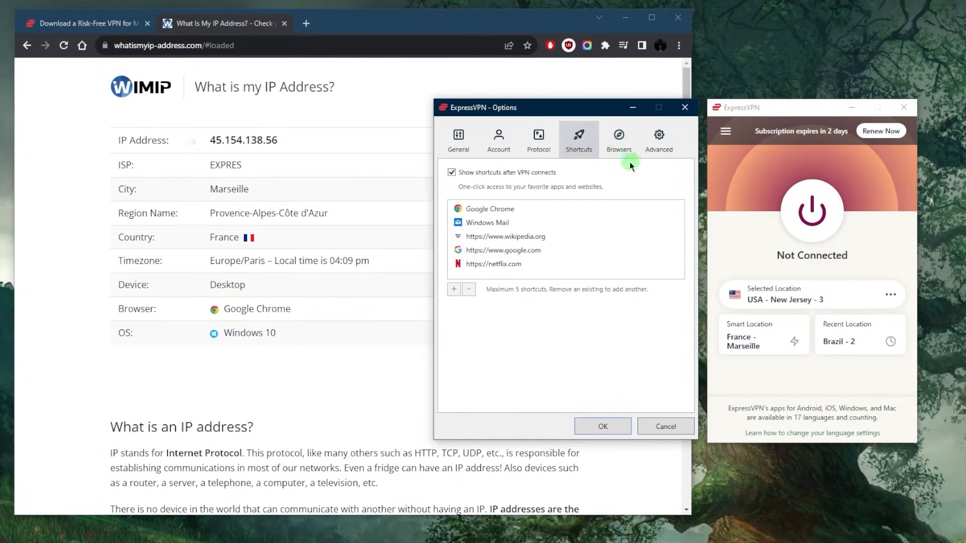
click(619, 139)
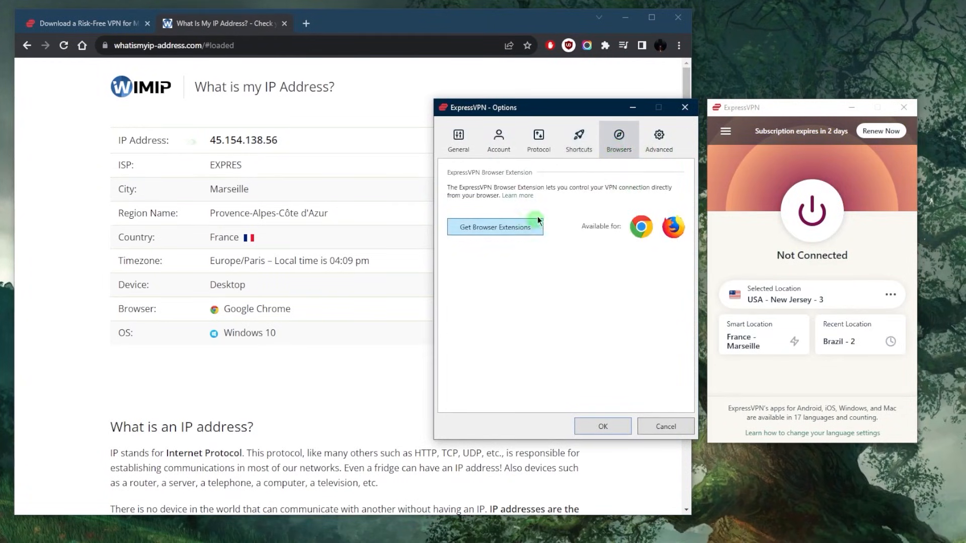
click(658, 136)
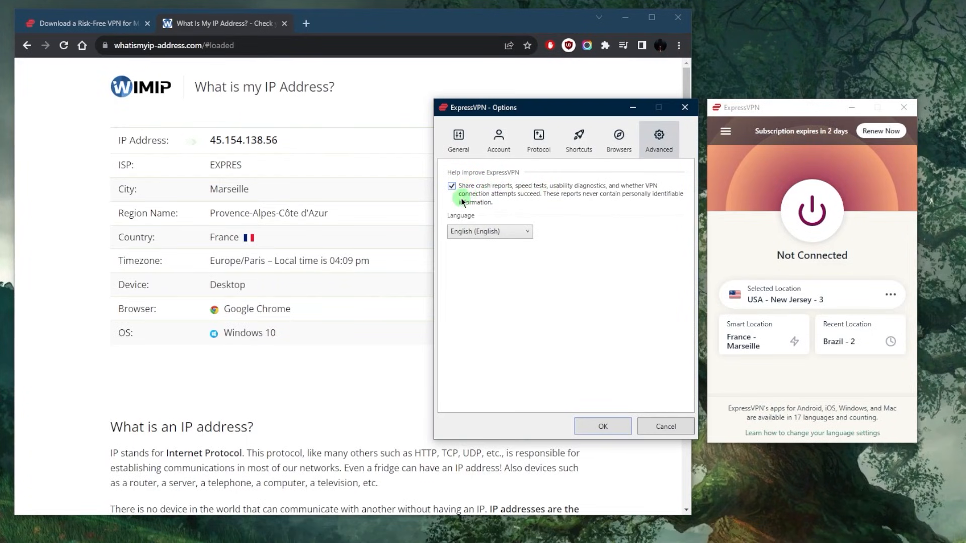
mouse_move(603, 199)
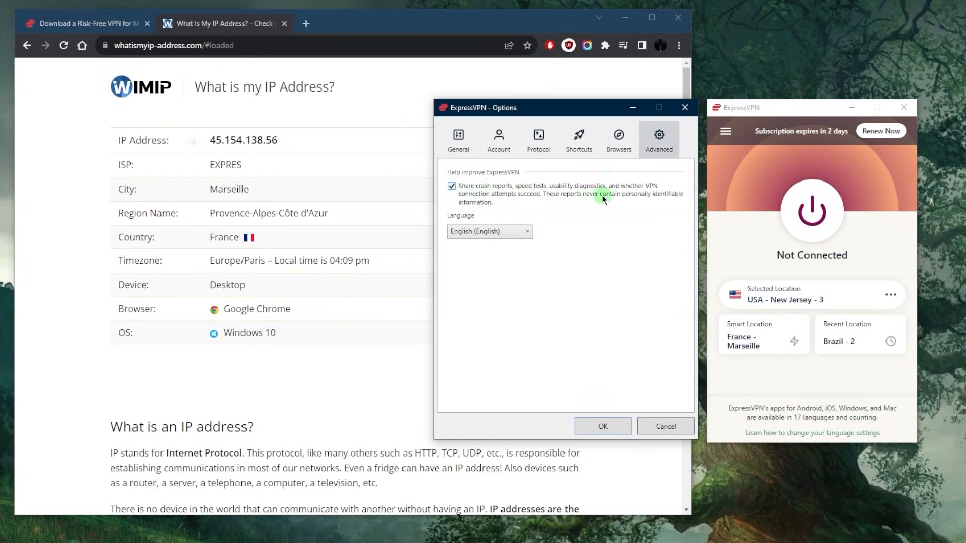
mouse_move(458, 140)
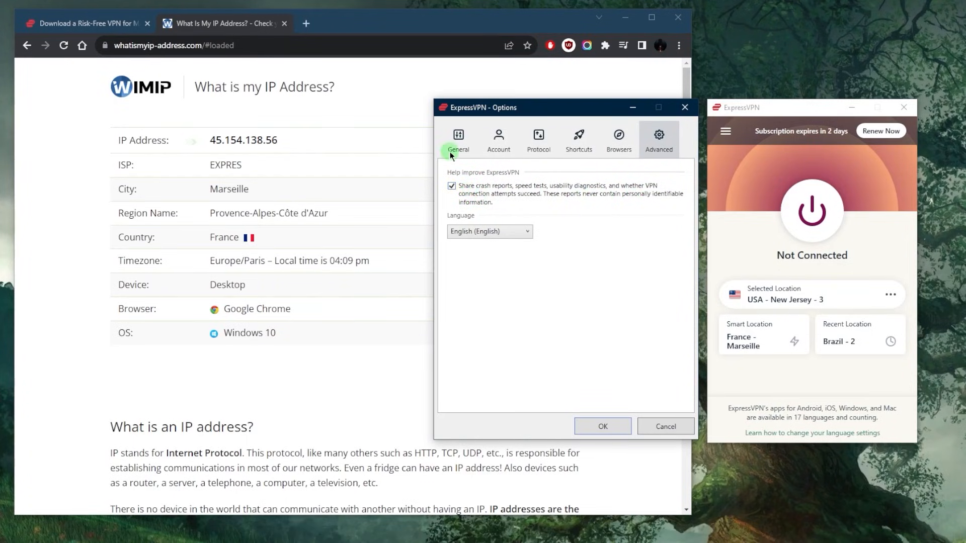
click(457, 137)
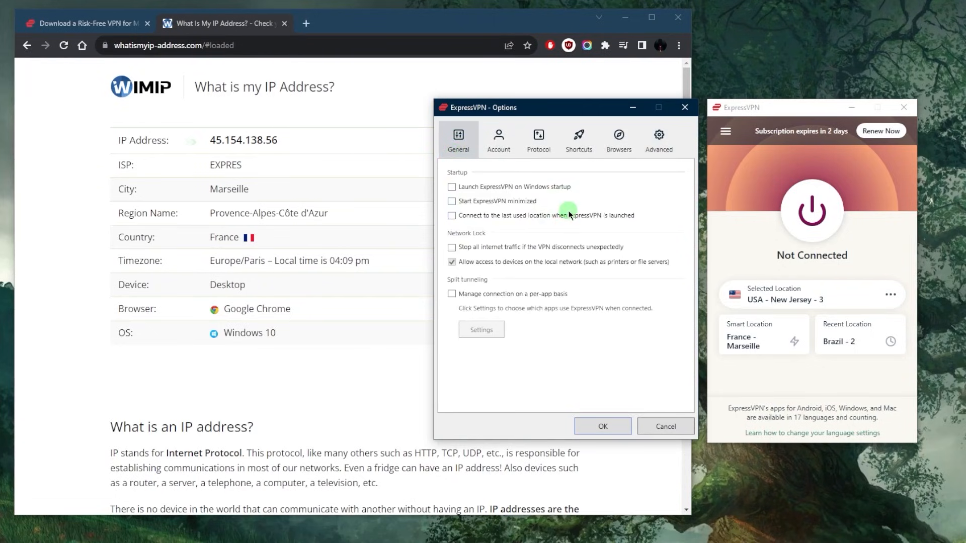
mouse_move(684, 108)
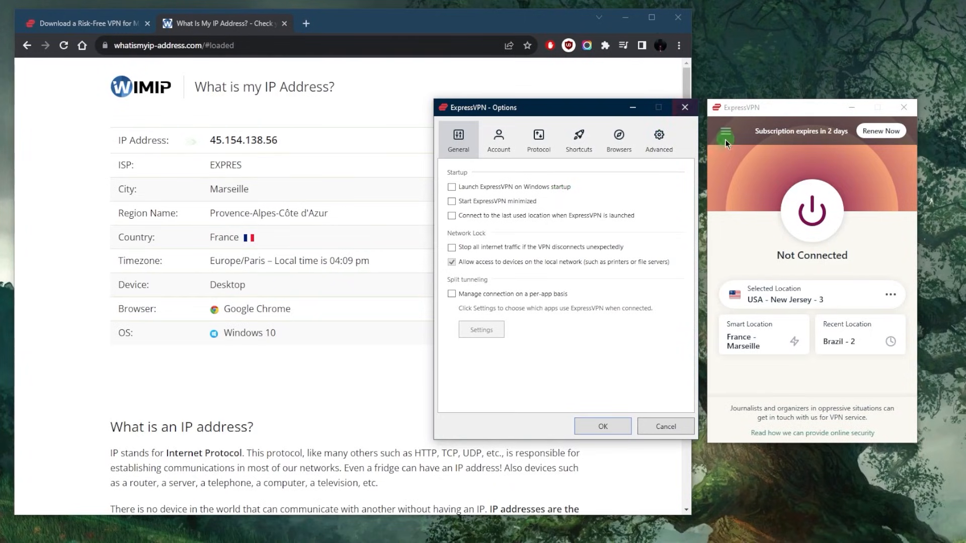
mouse_move(687, 194)
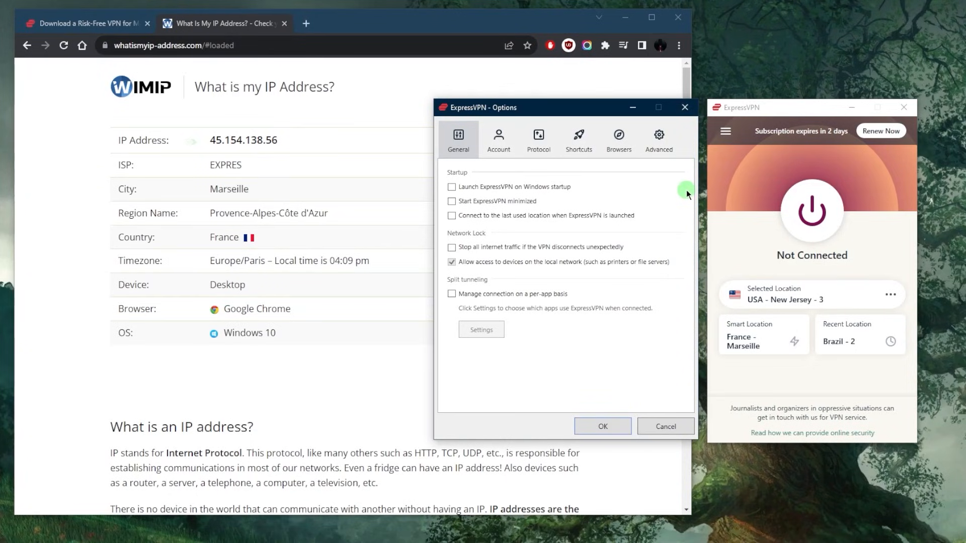
mouse_move(604, 197)
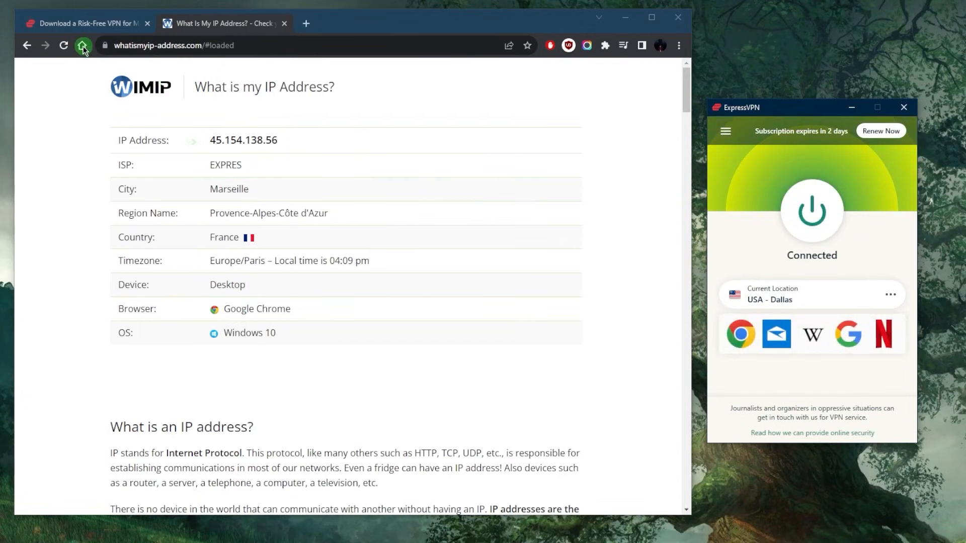
Step: Reload whatismyip-address.com to check for the Dallas, Texas address
click(64, 46)
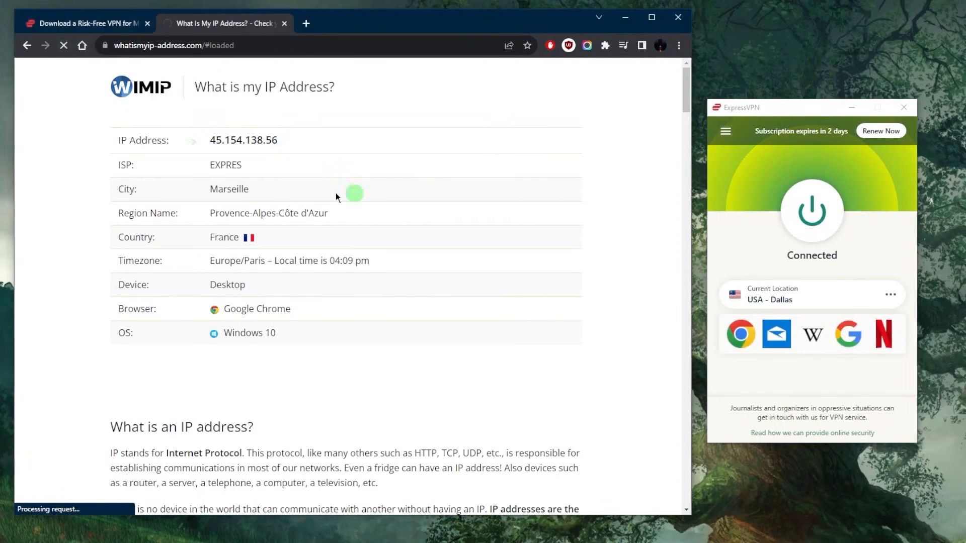
mouse_move(219, 207)
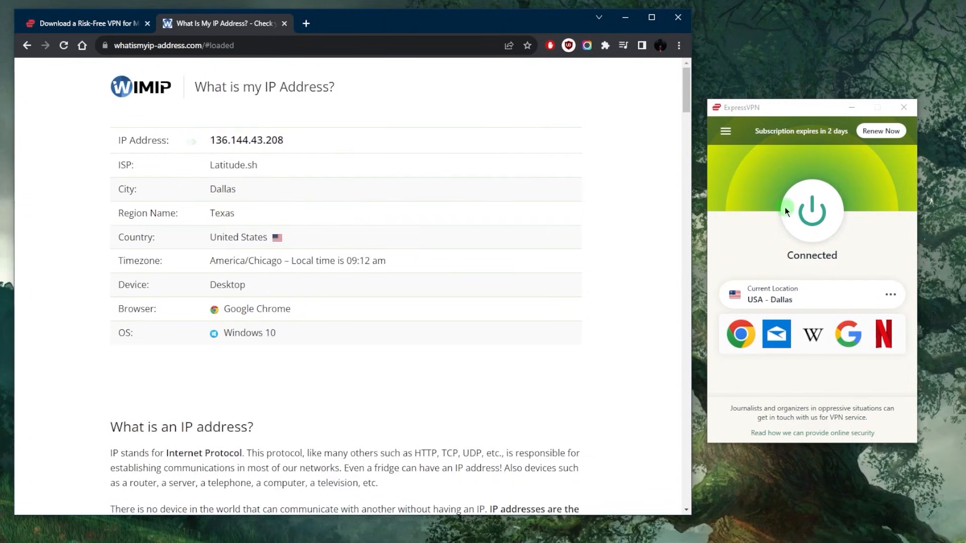
mouse_move(681, 258)
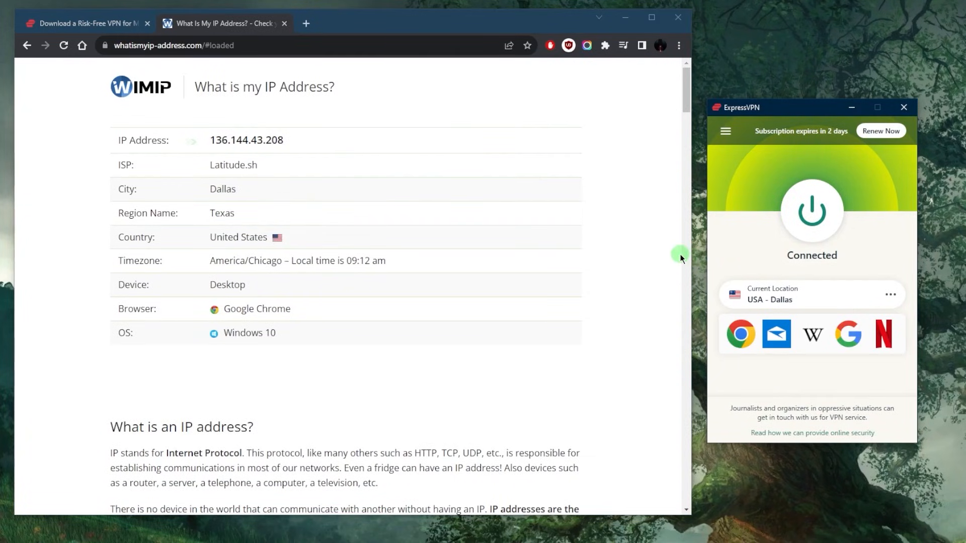
mouse_move(746, 216)
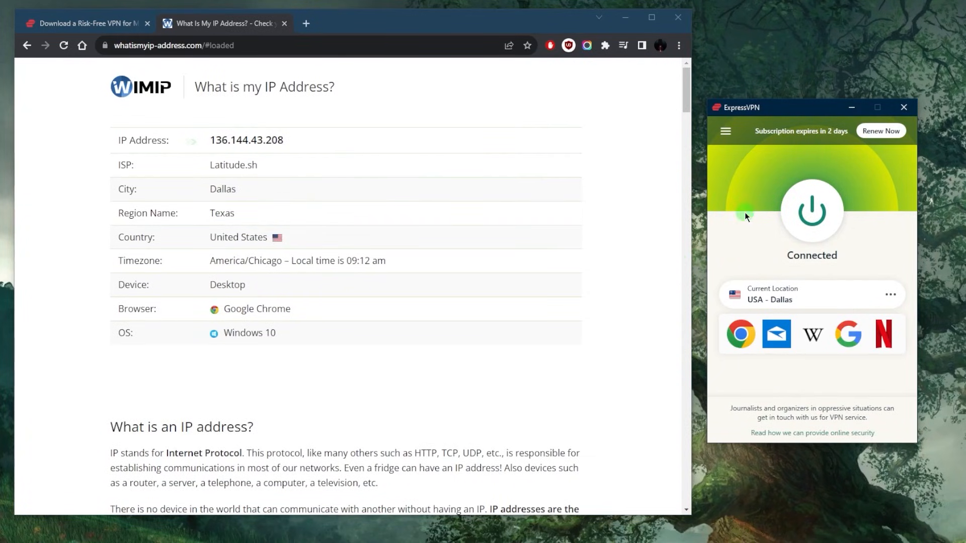